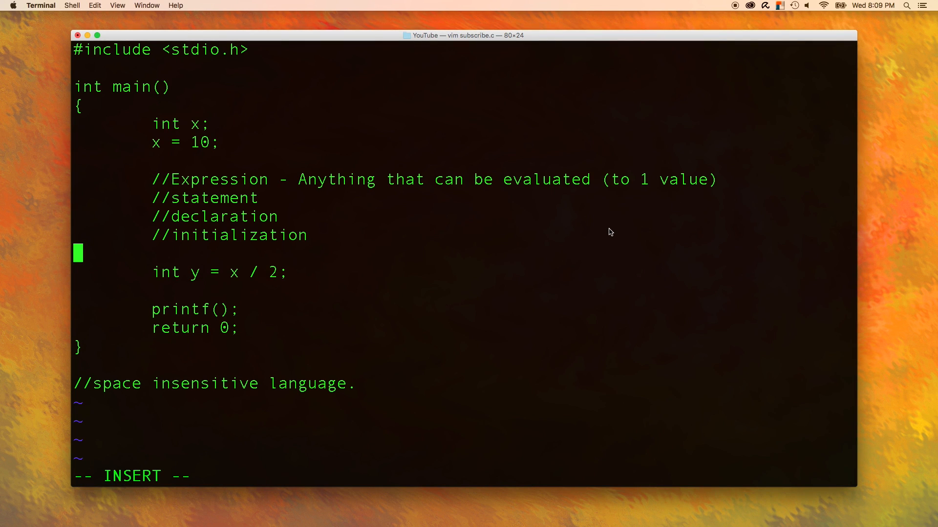
Remove the comments, declare x as 10 and y as x / 2, and call printf(9001).
key("Backspace")
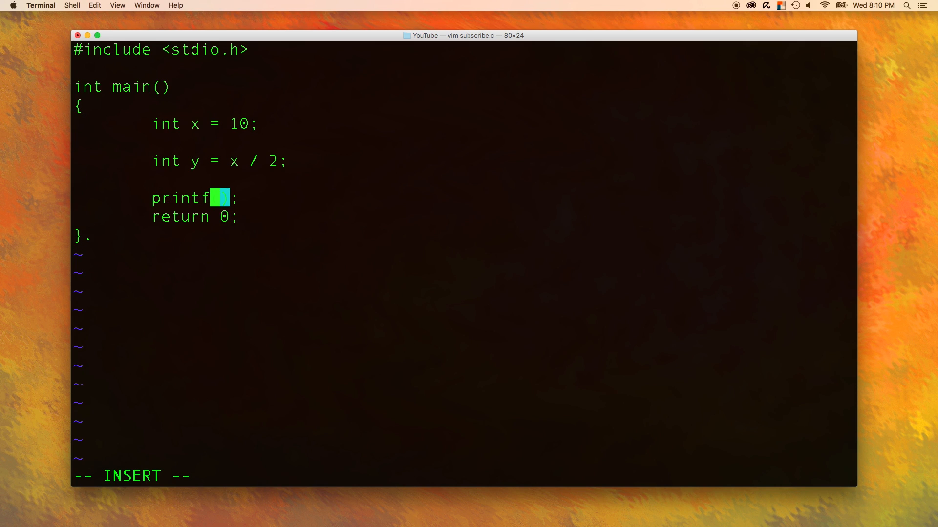
type("99")
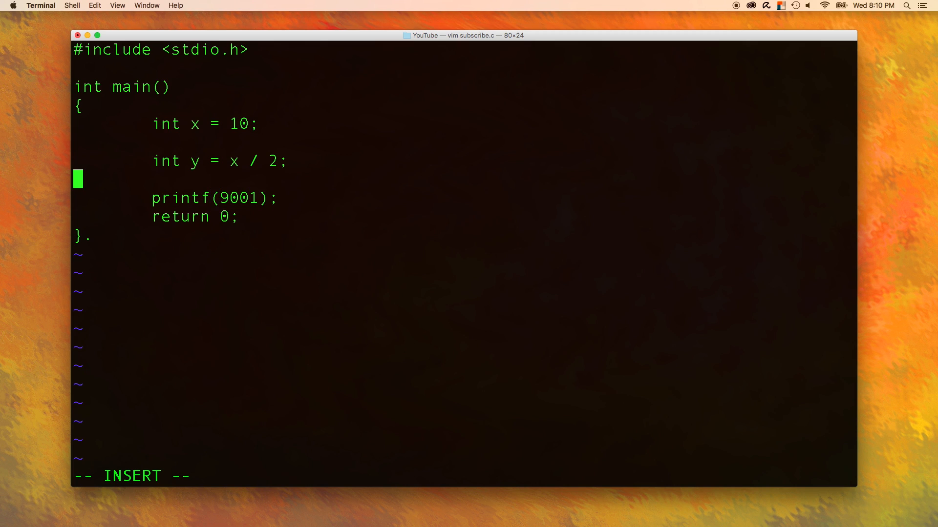
key("Escape")
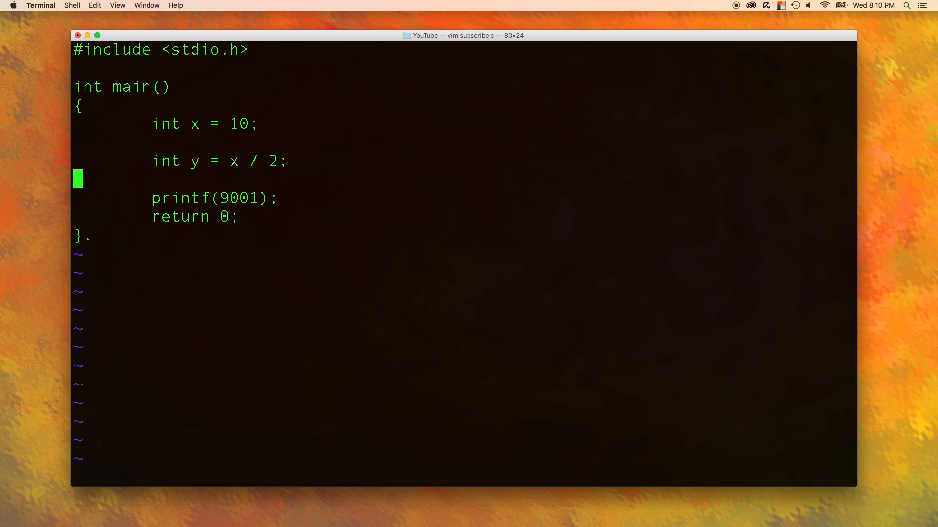
Save subscribe.c from vim and compile it with gcc, getting two warnings and one error.
type(":w")
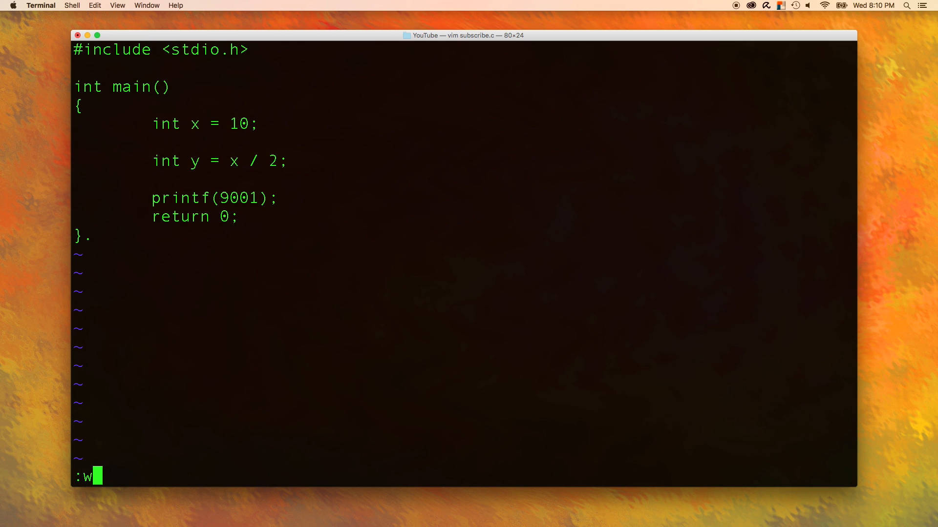
key("Return")
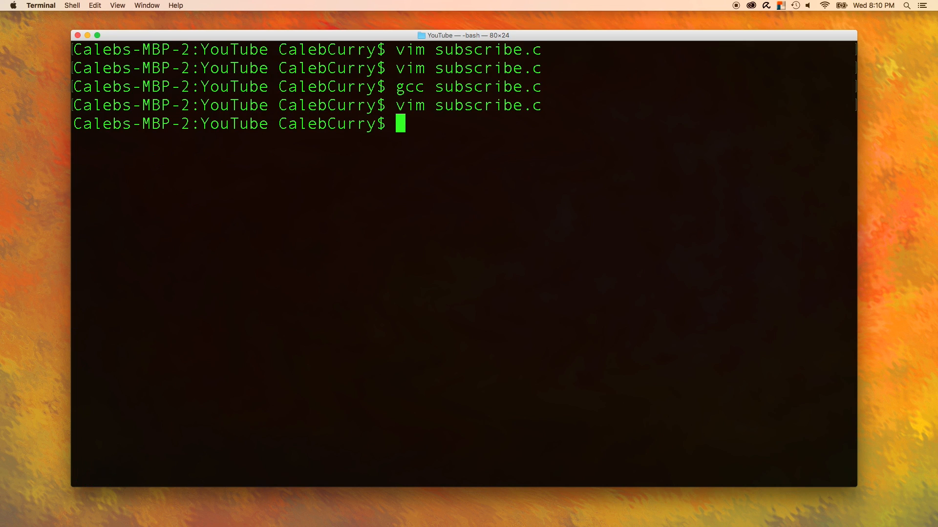
type("gcc sub")
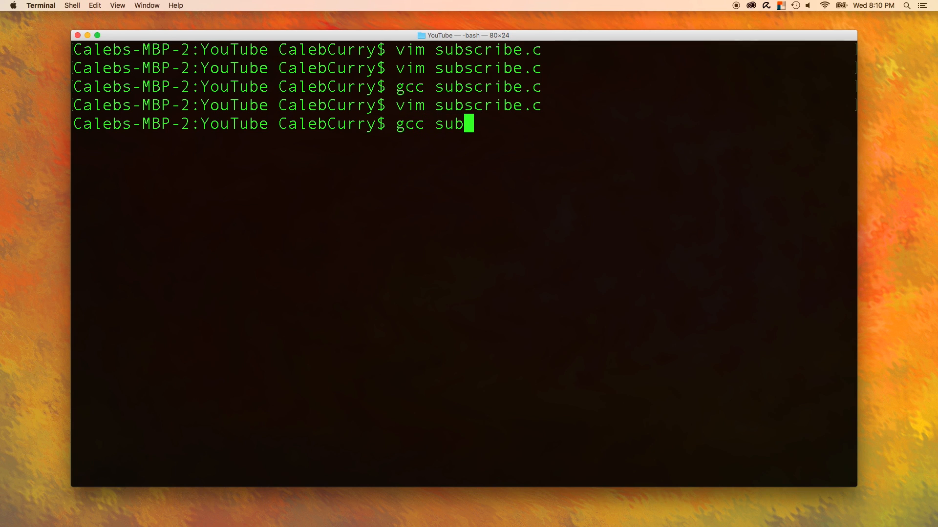
type("scribe.c")
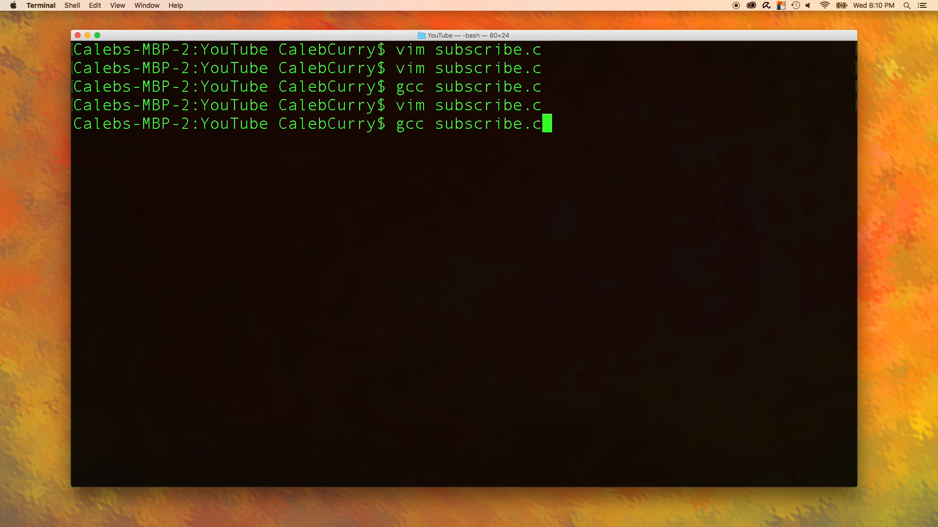
key("Return")
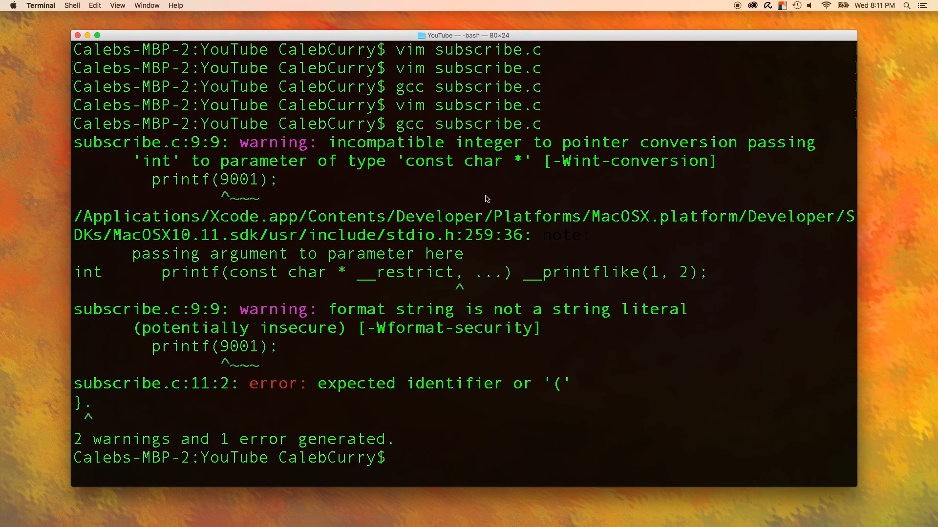
Retry the compile, then edit the call to read printf("%i",9001) with a quoted format string.
type("gcc subscribe.c")
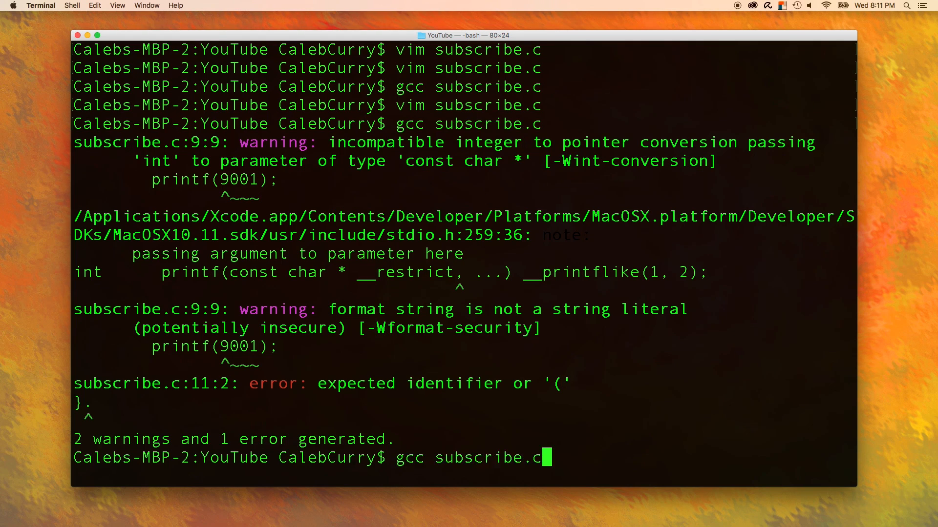
key("Return")
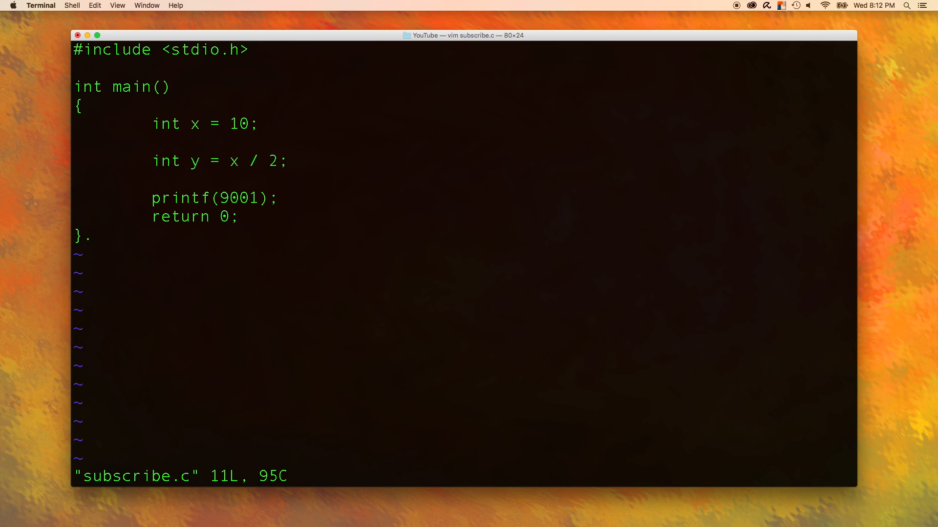
key("i")
type("\"\",")
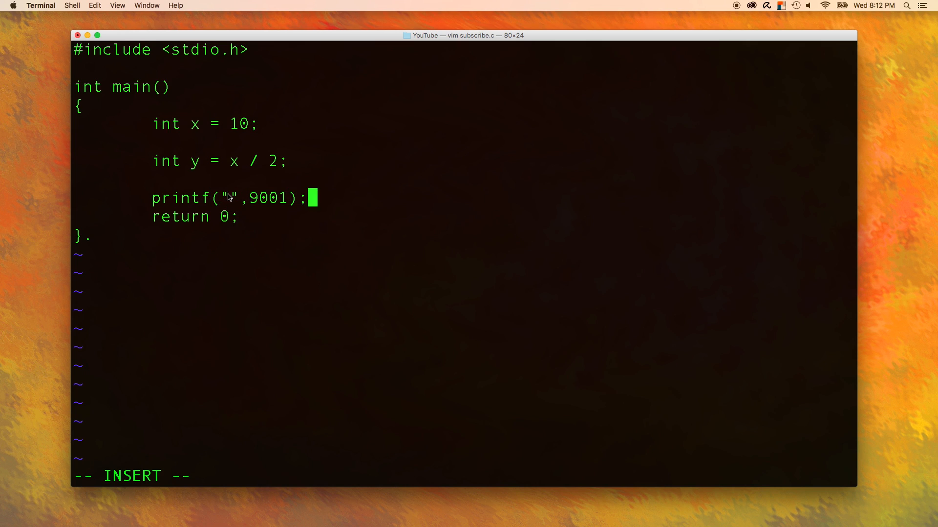
key("backspace")
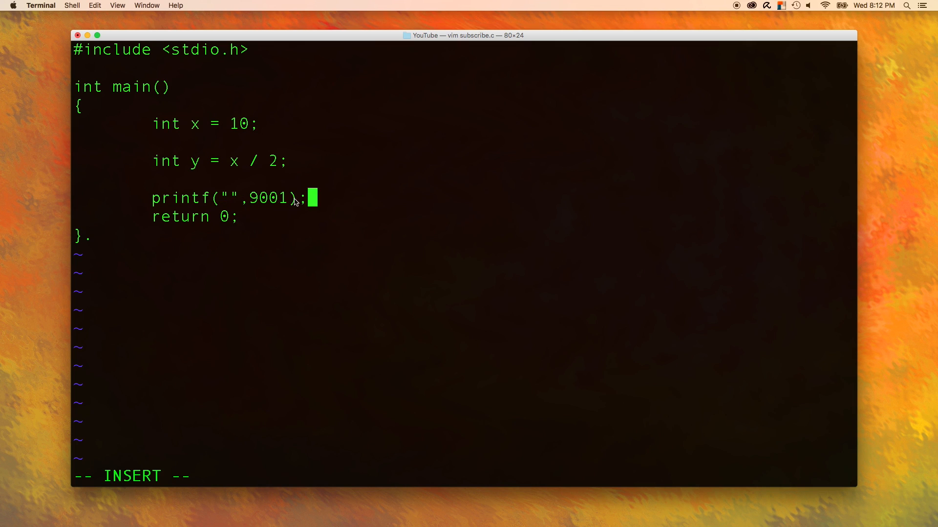
mouse_move(235, 203)
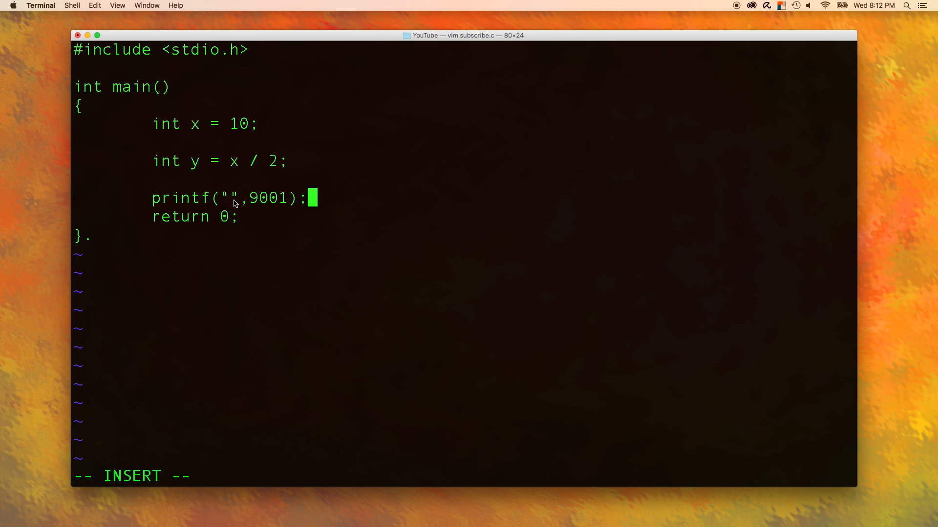
mouse_move(411, 325)
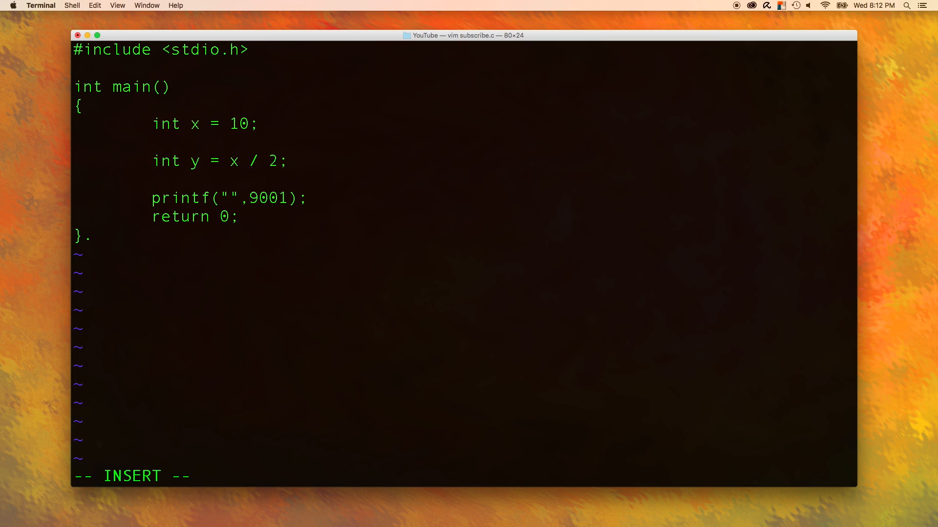
type("%i")
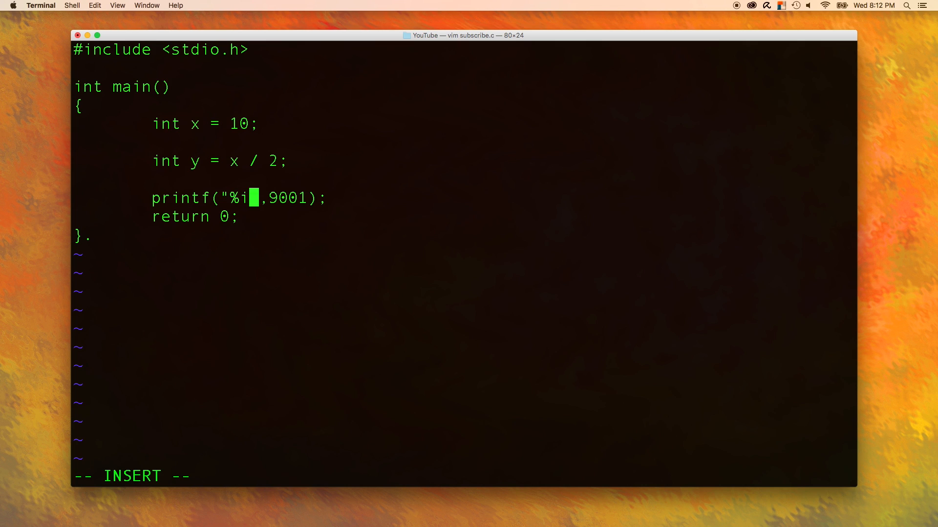
type("\"")
left_click(464, 476)
type(":w")
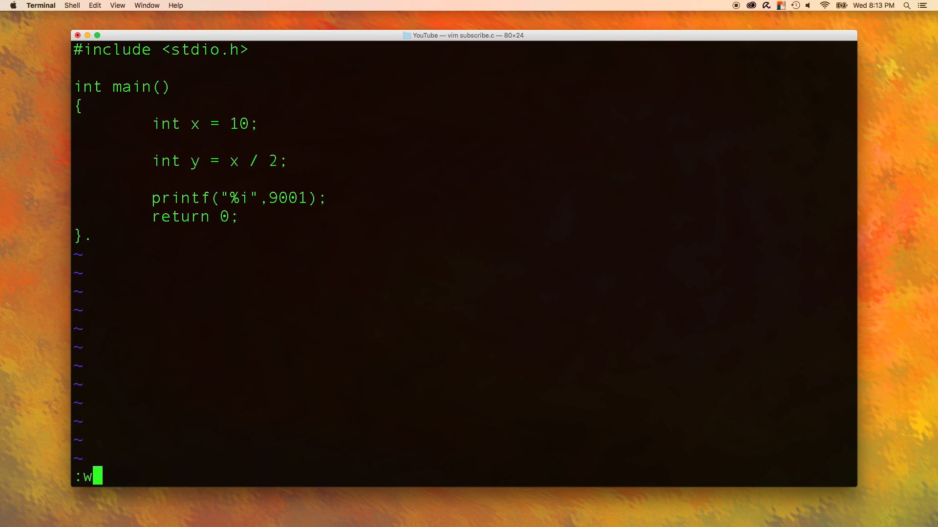
Save the file, recompile subscribe.c with gcc, and reopen it in vim.
key("Return")
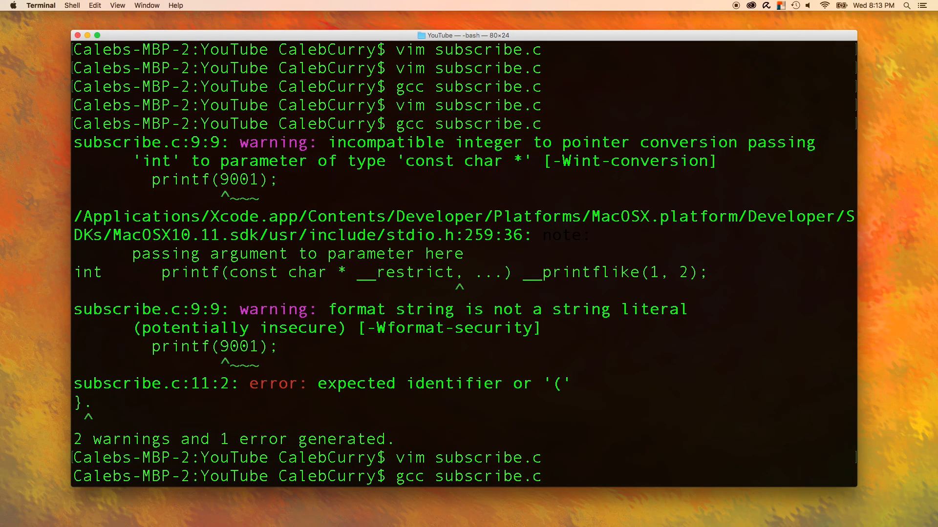
key("Return")
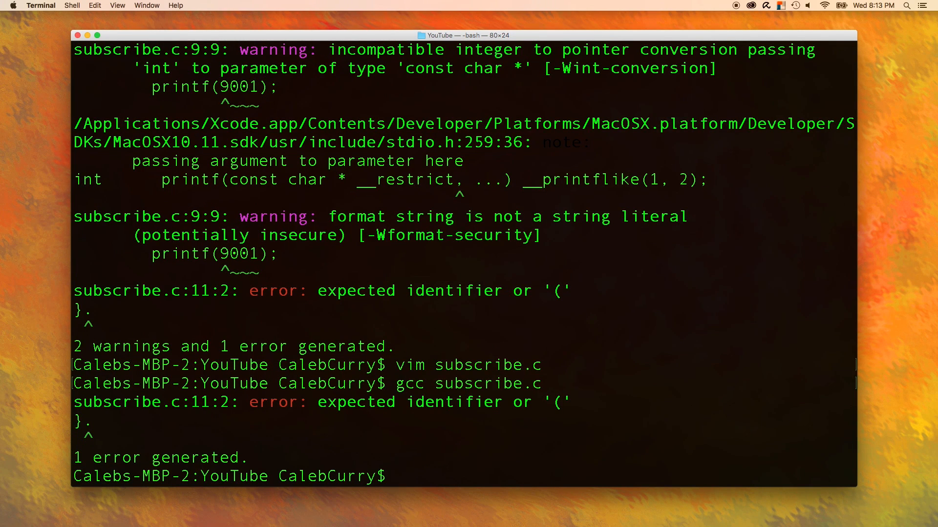
type("vim subscribe.c")
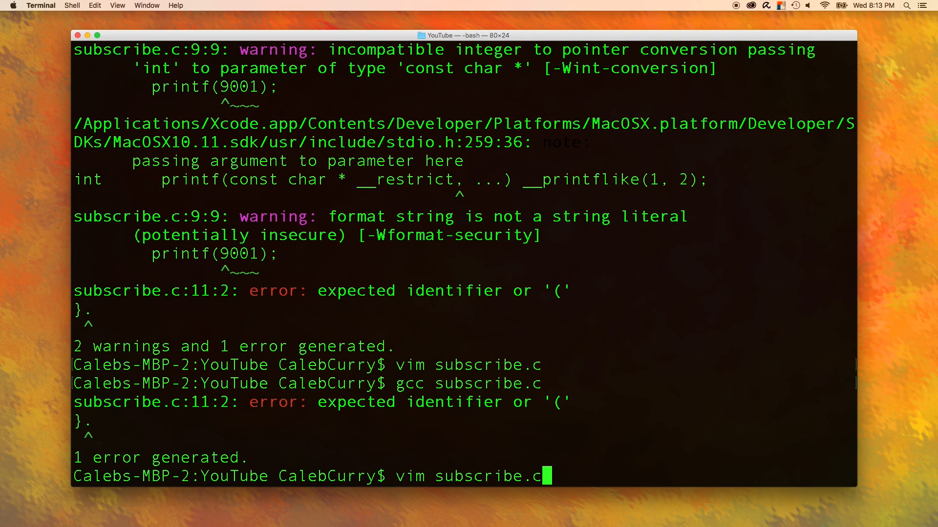
mouse_move(132, 236)
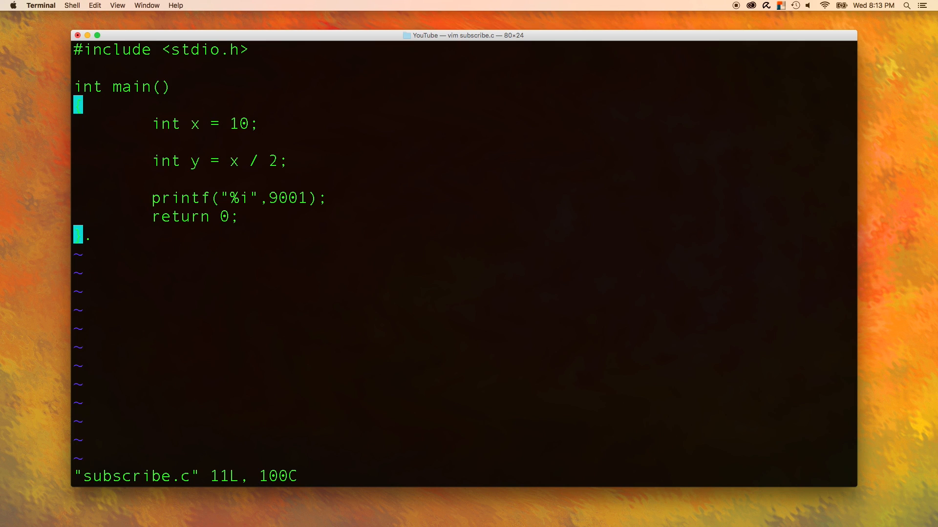
key("i")
type("gcc subscribe.c")
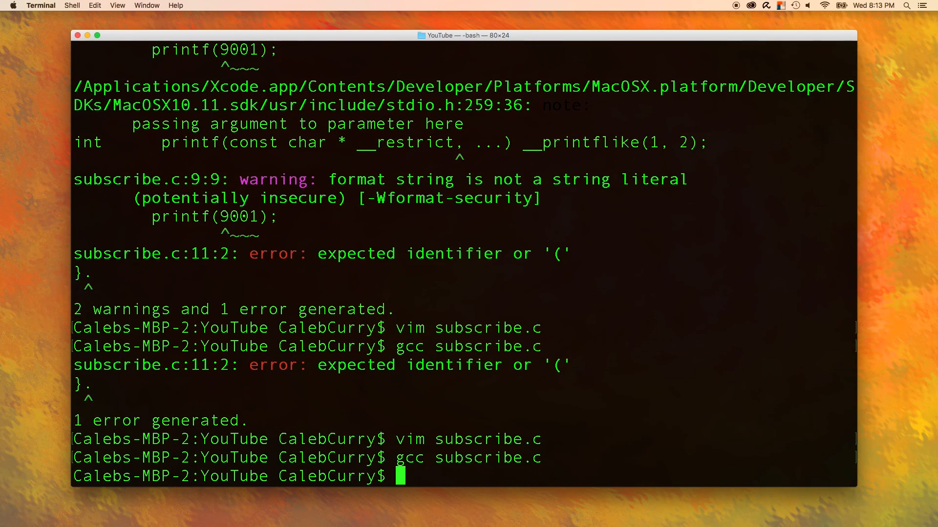
Run ./a.out, which prints 9001 before the prompt, and reopen subscribe.c.
type("./a.ou")
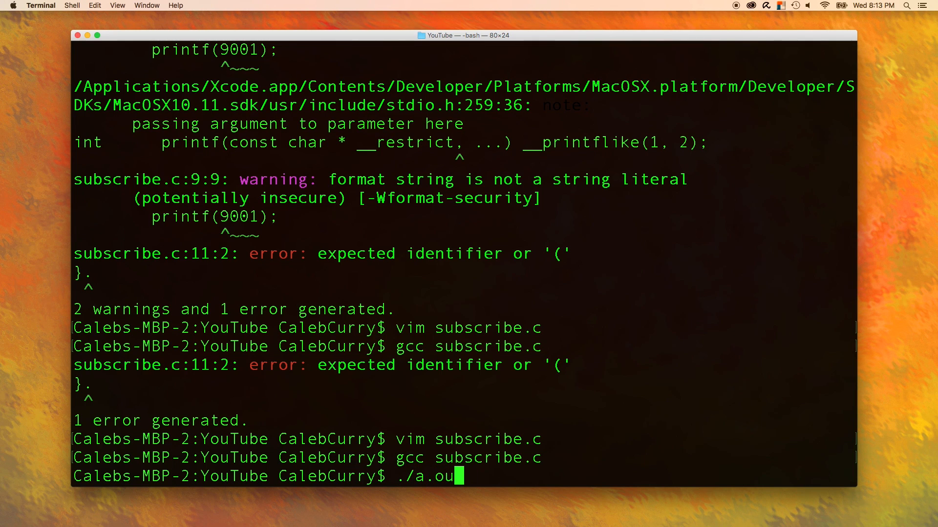
key("Return")
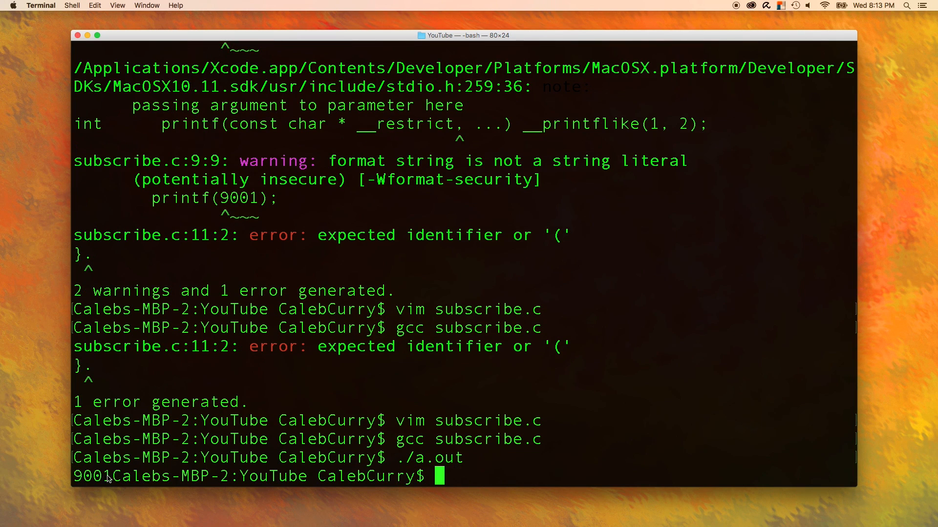
double_click(89, 476)
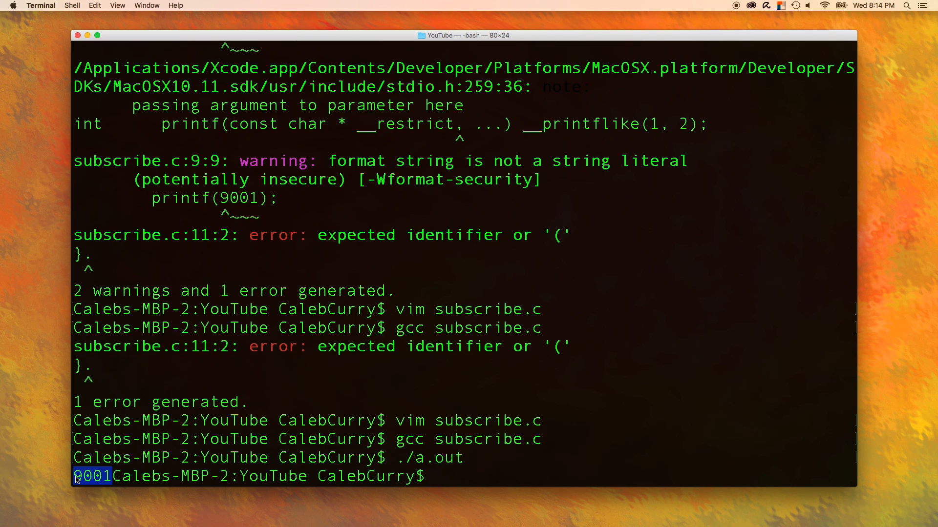
type("vim subscribe.c")
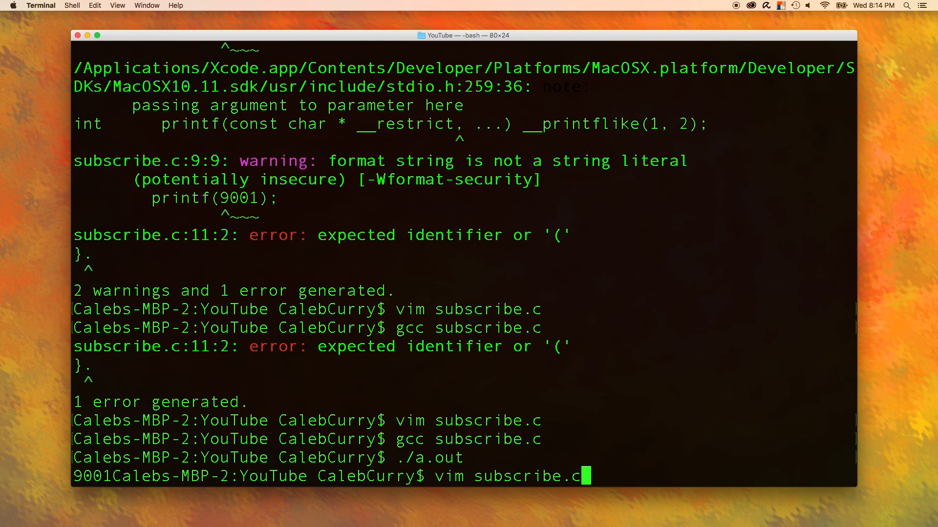
In vim, add a \n newline to the format string so it reads printf("%i\n",9001).
key("Return")
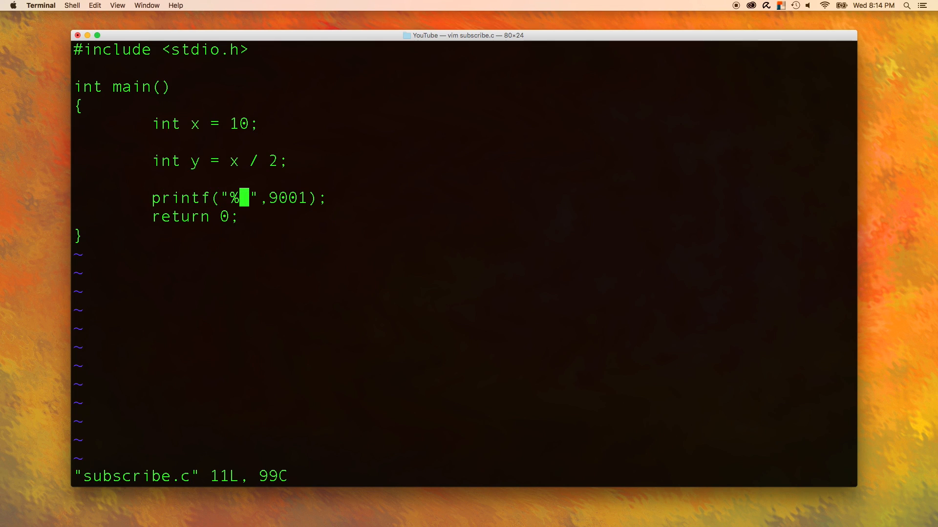
type("i")
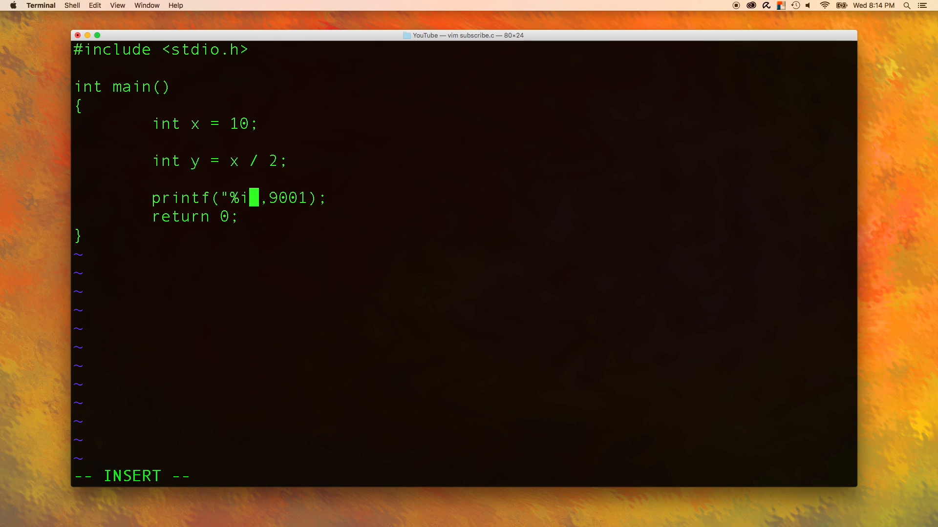
type("\\")
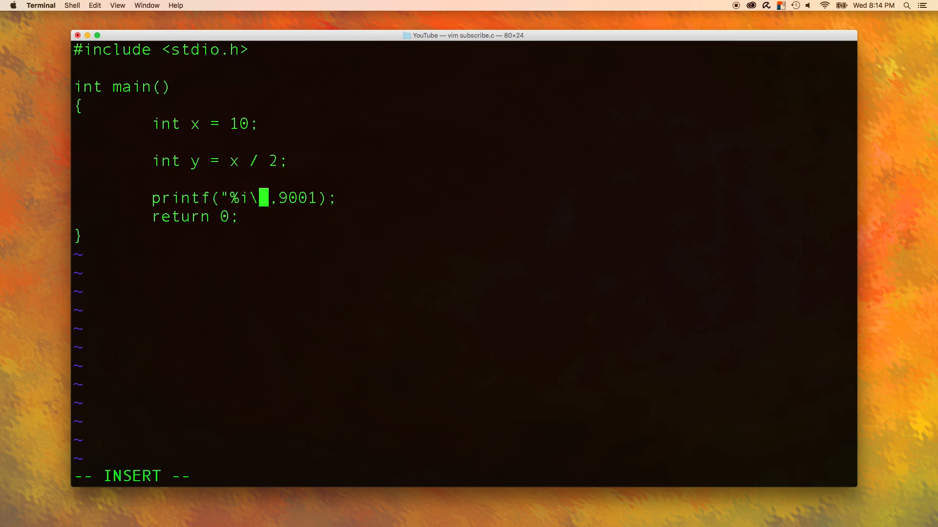
type("n")
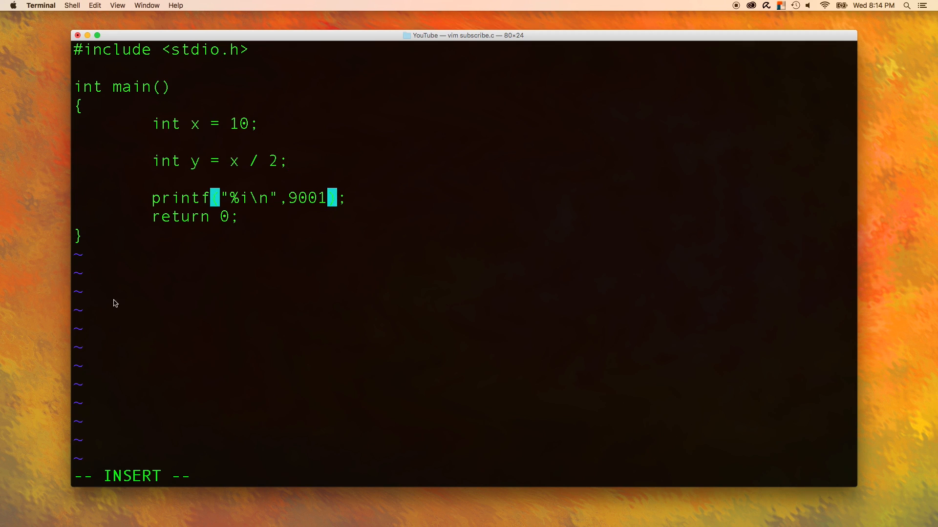
double_click(166, 161)
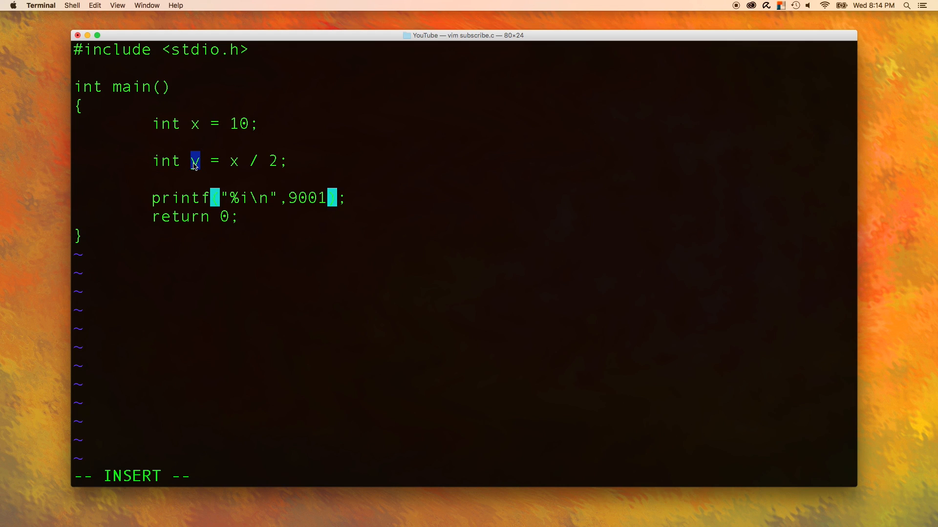
mouse_move(341, 209)
type(" y")
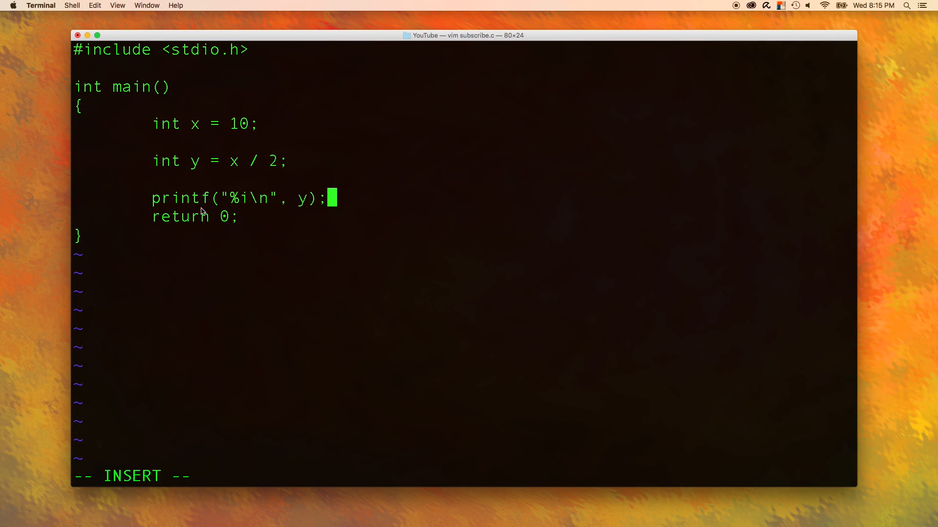
mouse_move(348, 186)
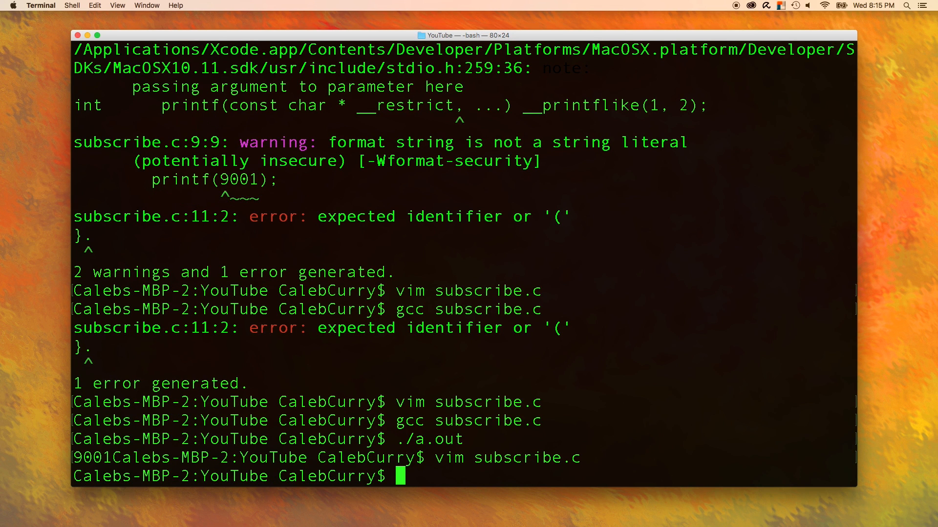
Compile subscribe.c with gcc and run ./a.out, which prints 5 on its own line.
key("Return")
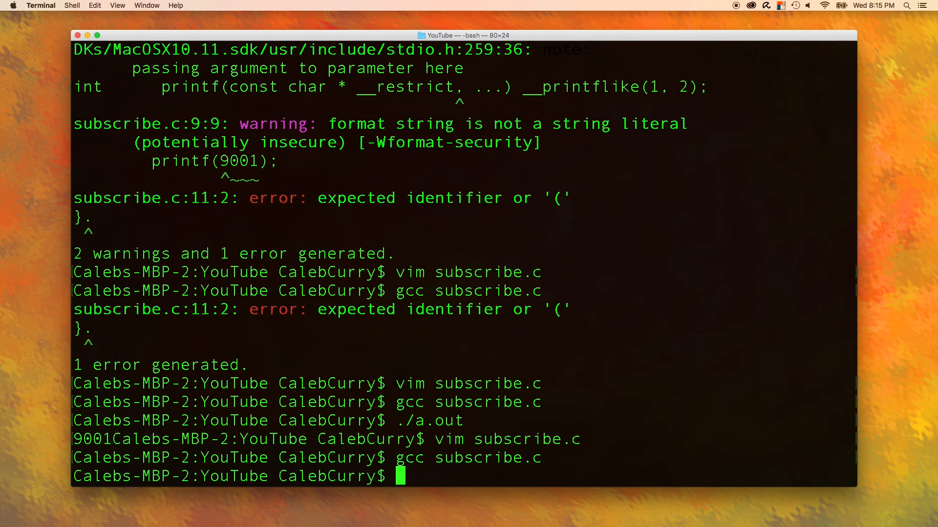
type("./a.")
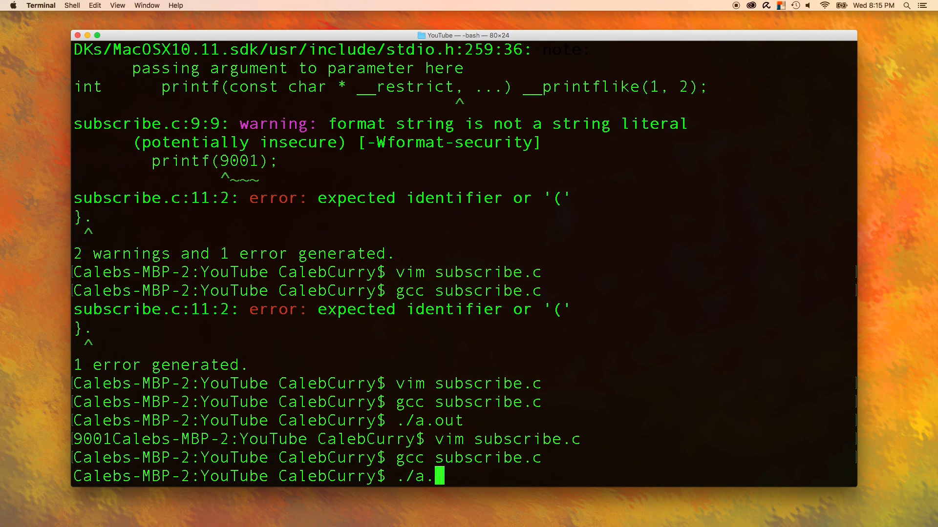
key("Return")
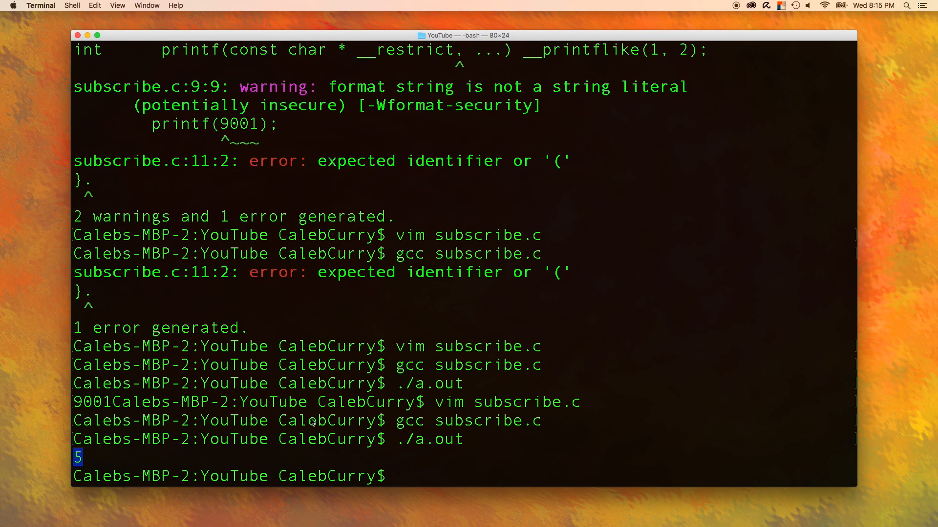
mouse_move(478, 472)
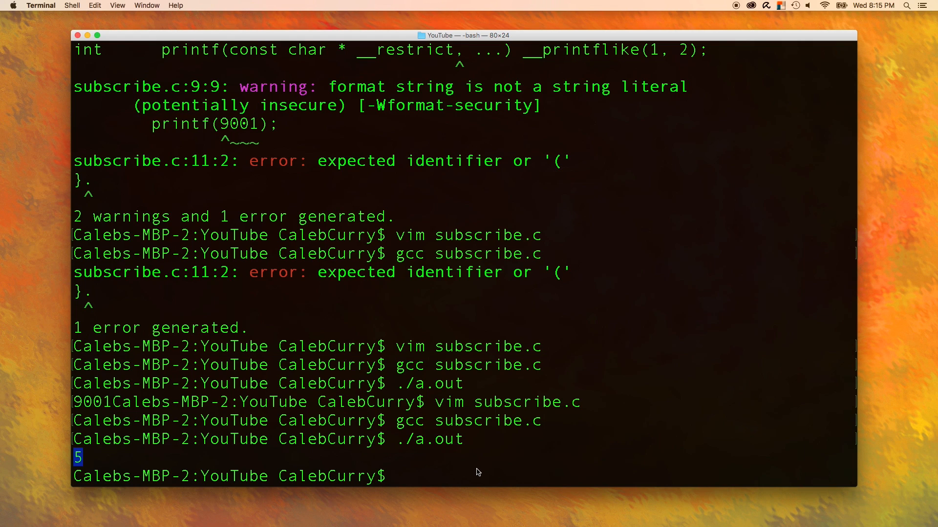
mouse_move(496, 441)
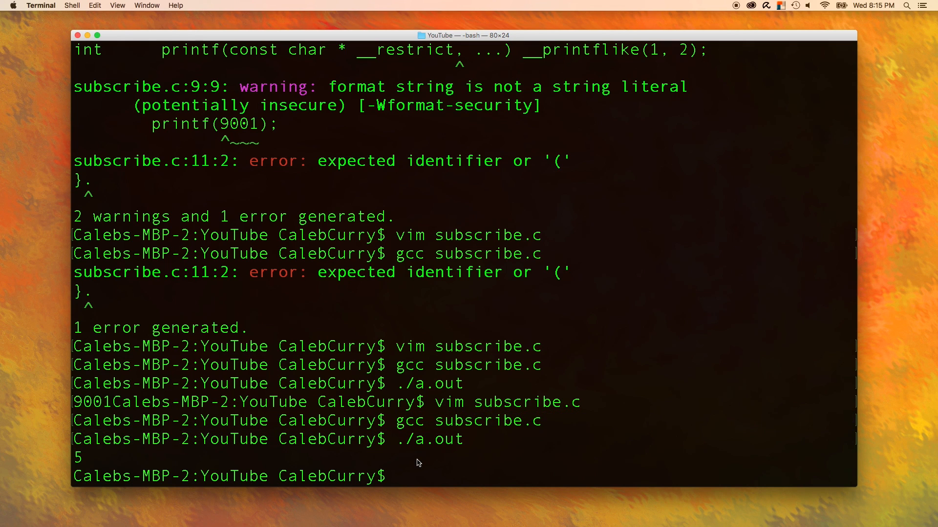
Point out the compiled a.out file in the ls listing beside subscribe.c.
double_click(439, 439)
type("ls")
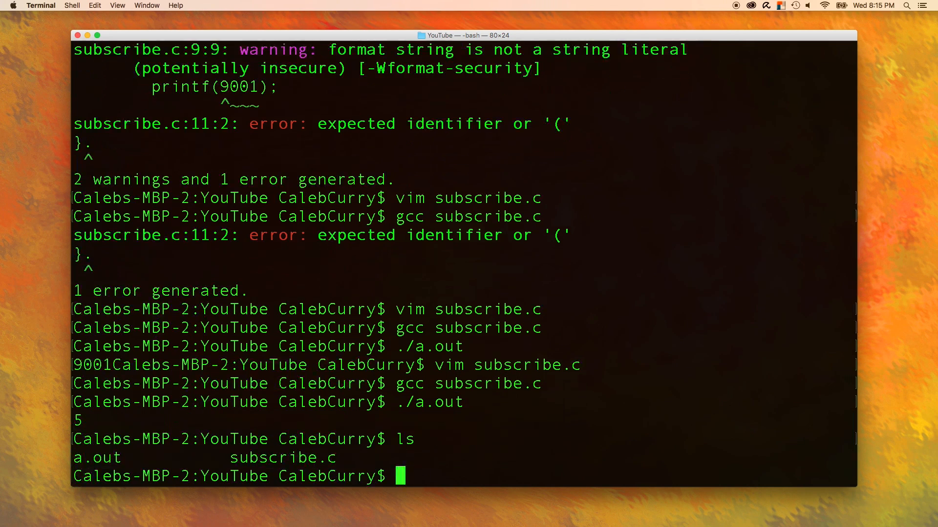
mouse_move(126, 461)
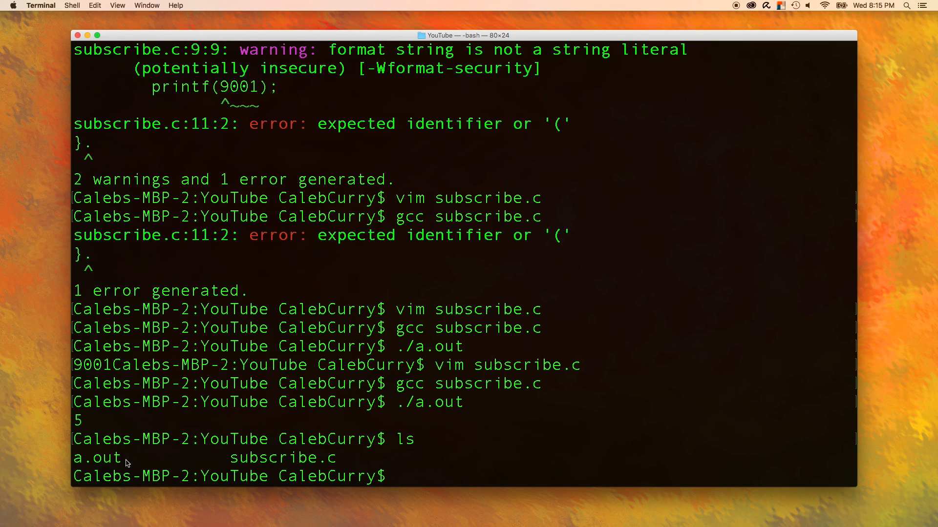
double_click(95, 458)
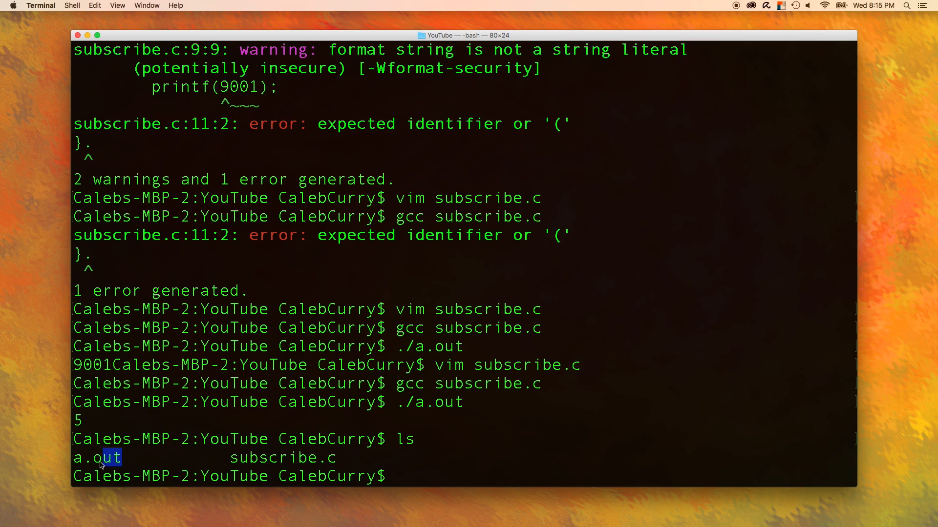
double_click(98, 457)
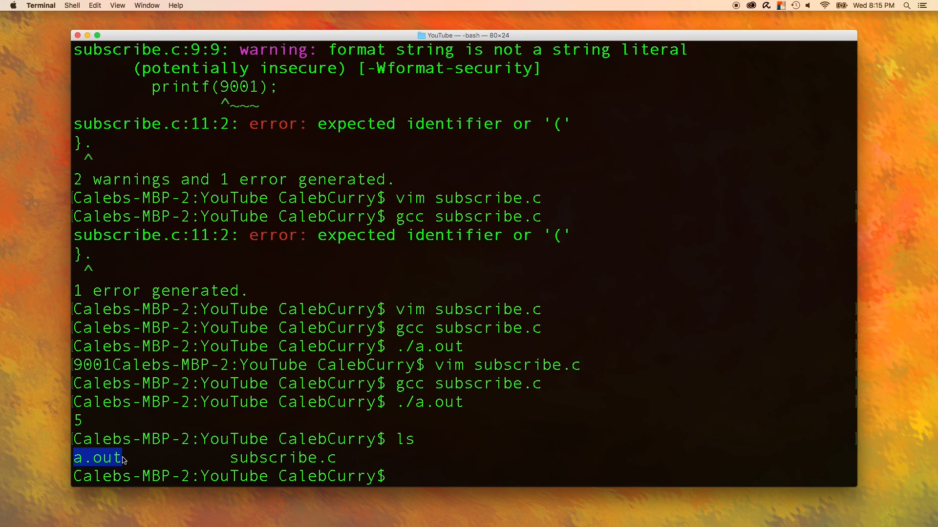
mouse_move(232, 460)
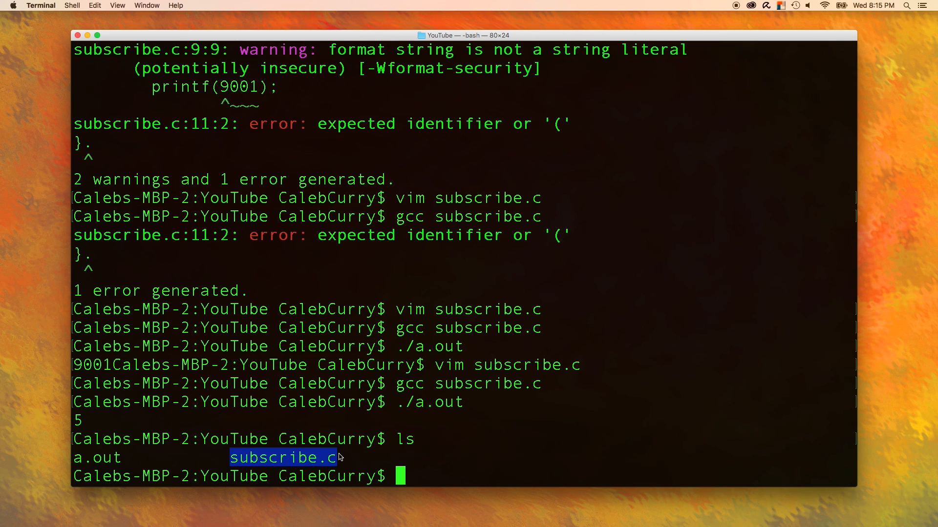
mouse_move(70, 420)
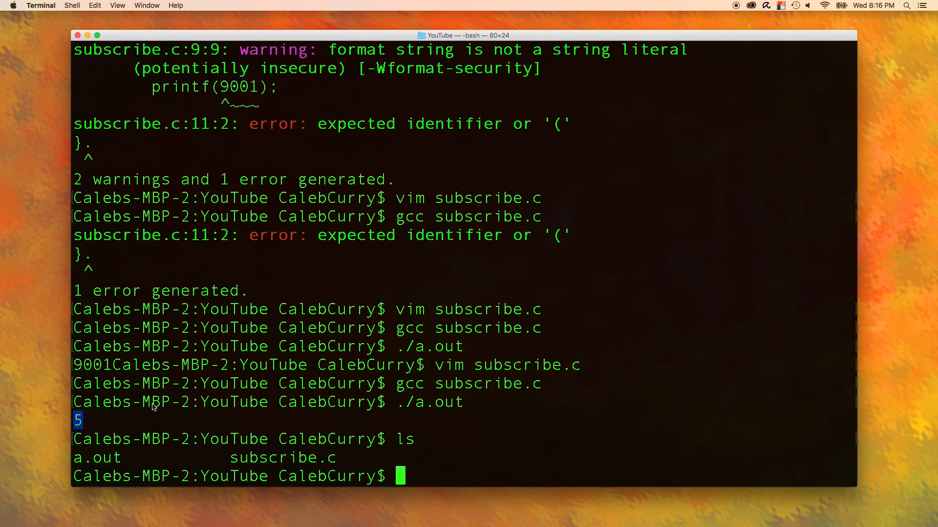
mouse_move(428, 417)
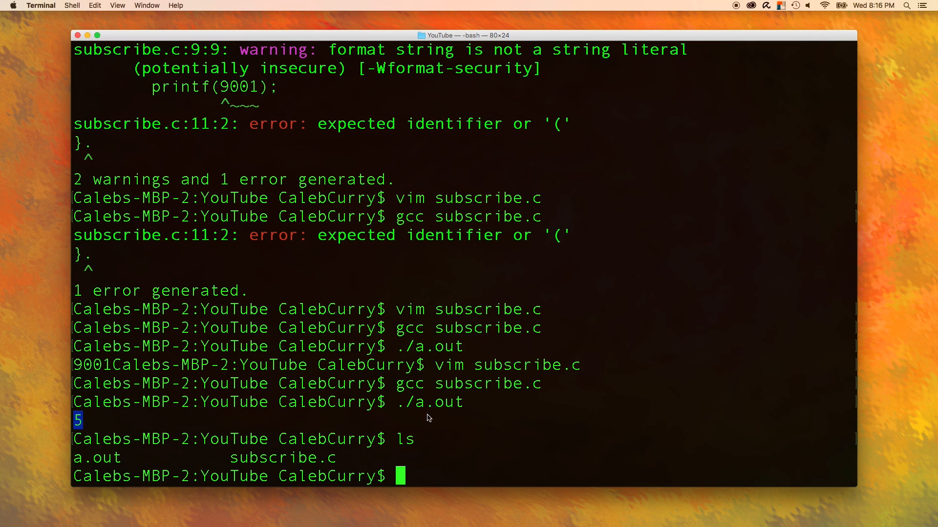
Run ./a.out again and reopen subscribe.c in vim to extend the printf message.
type("./a.out")
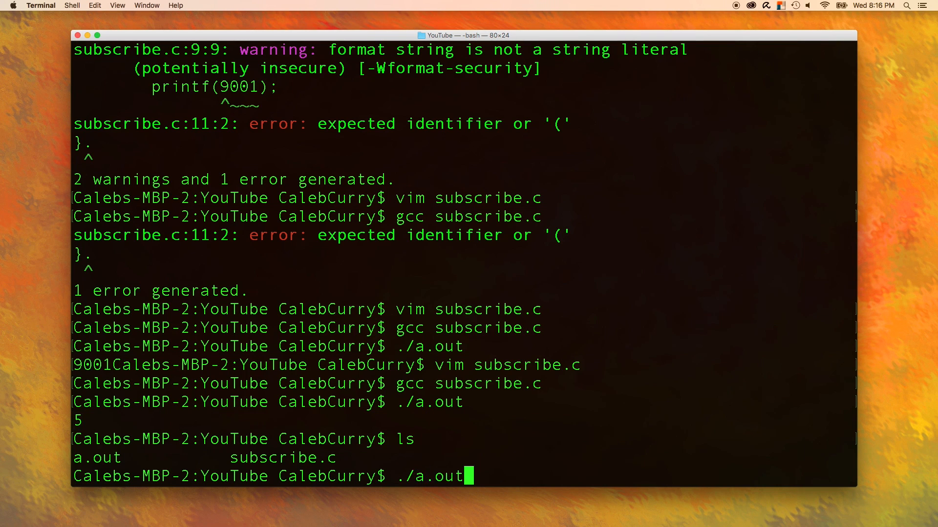
type("vim subscribe.c")
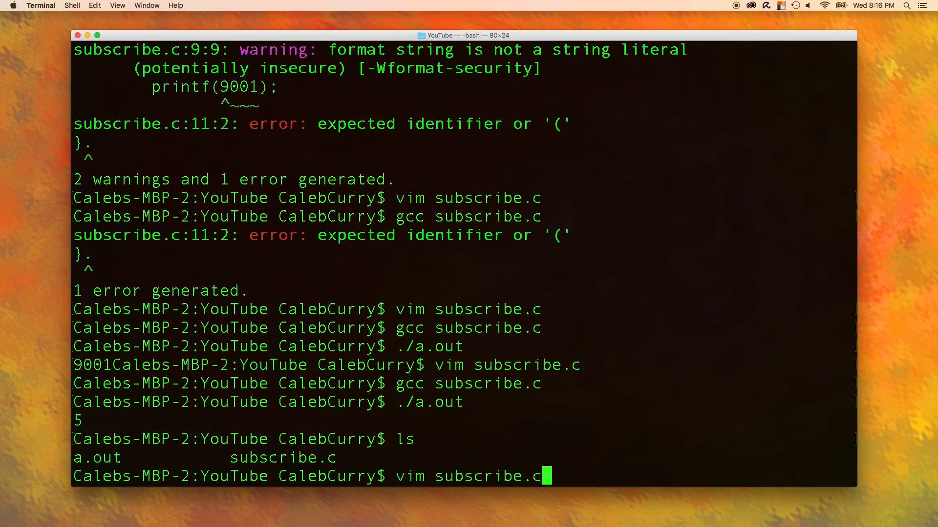
key("Return")
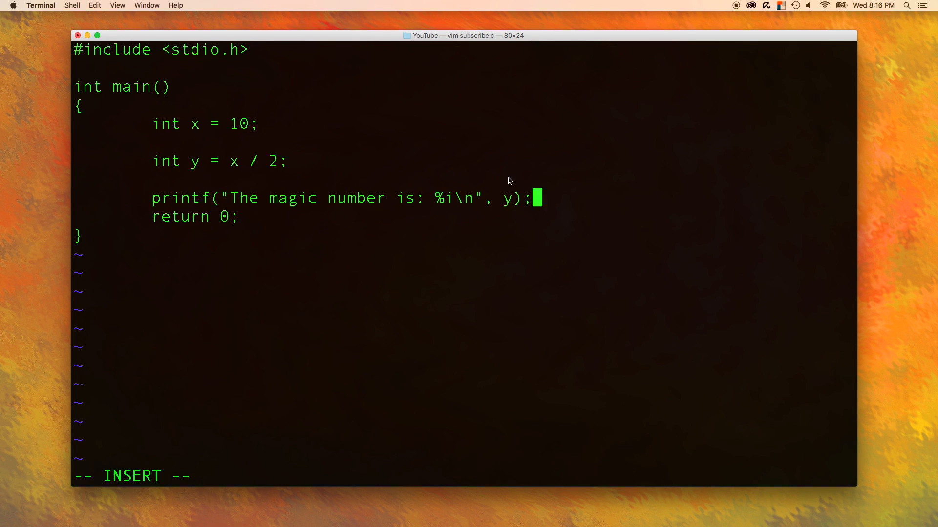
mouse_move(510, 204)
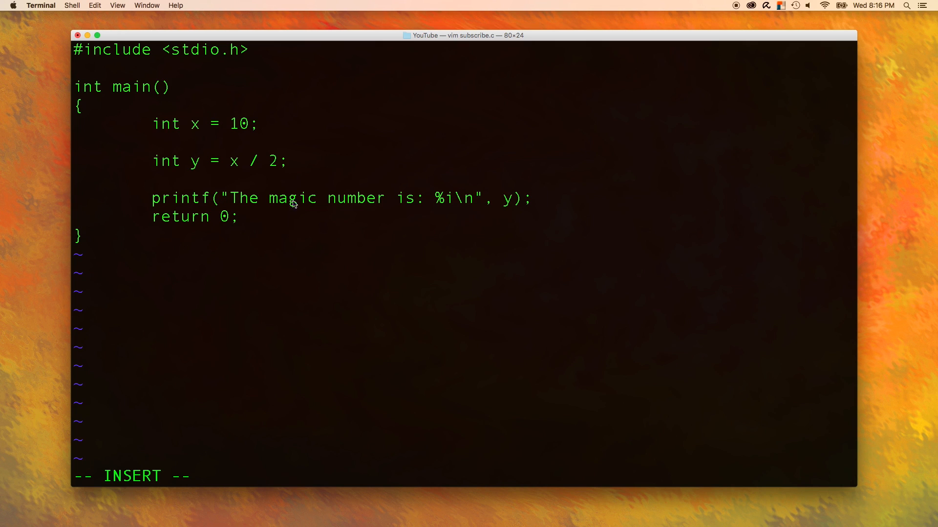
mouse_move(445, 203)
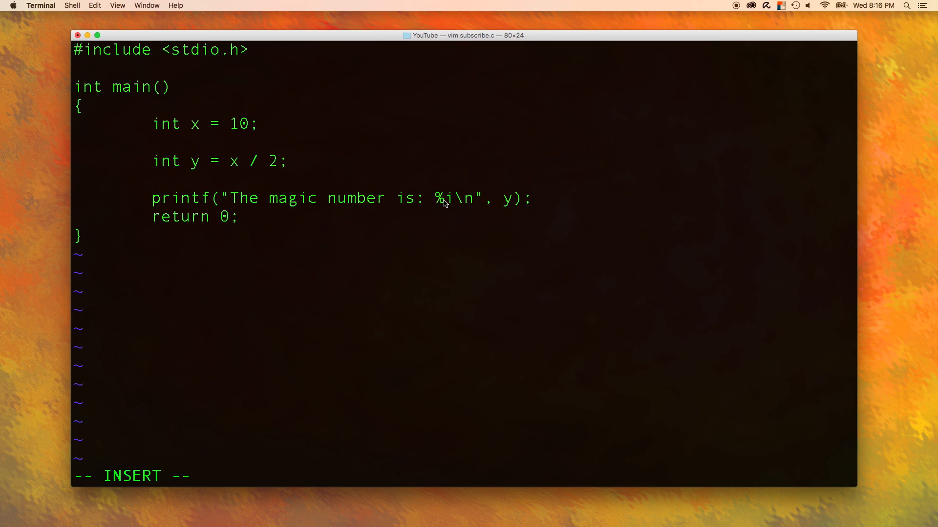
mouse_move(462, 205)
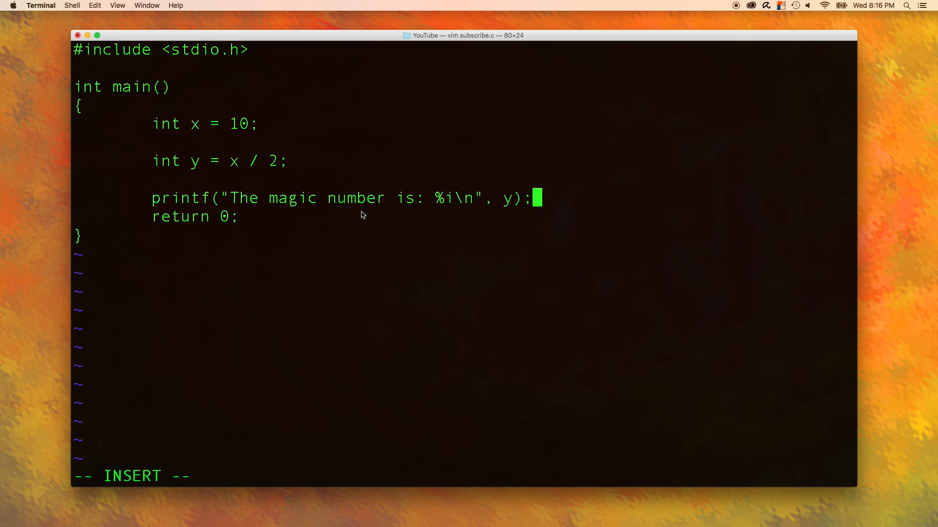
mouse_move(503, 208)
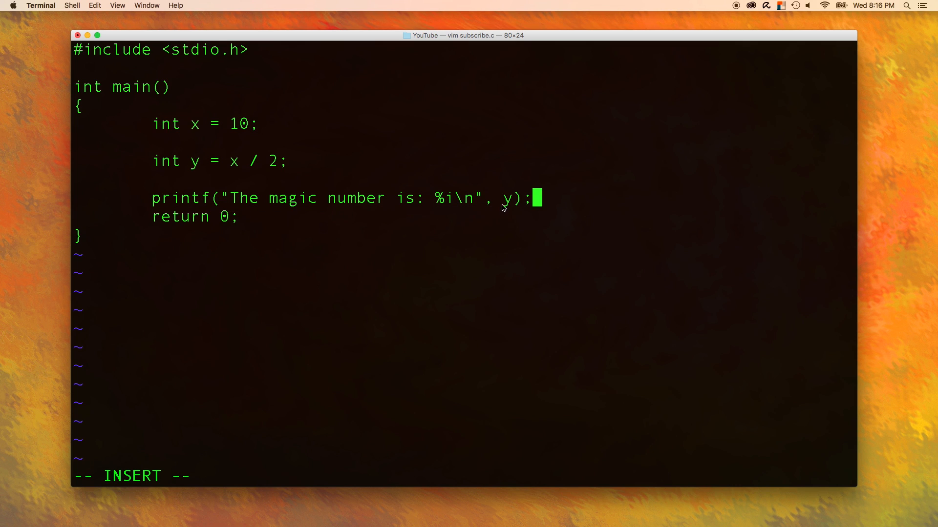
mouse_move(223, 204)
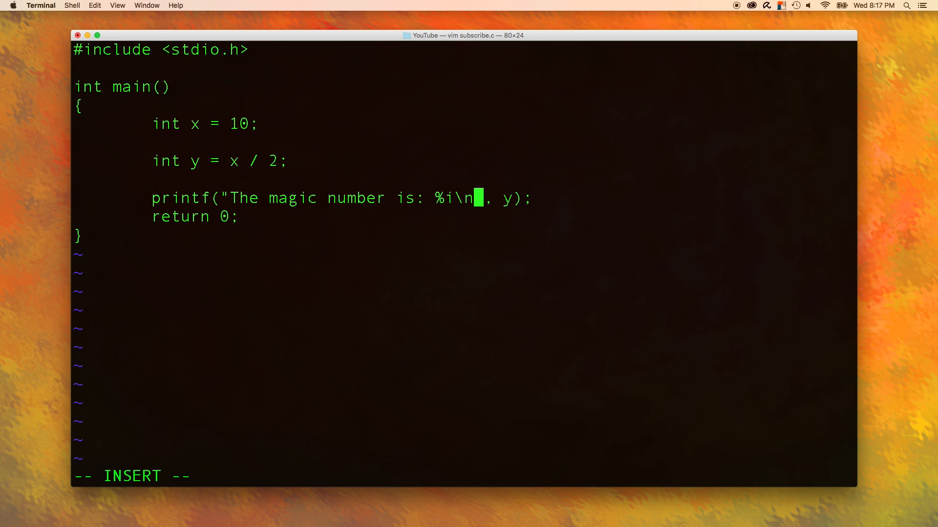
Add 'The Value of x is %i\n' to the format string, printing x on a second line.
type("The Value")
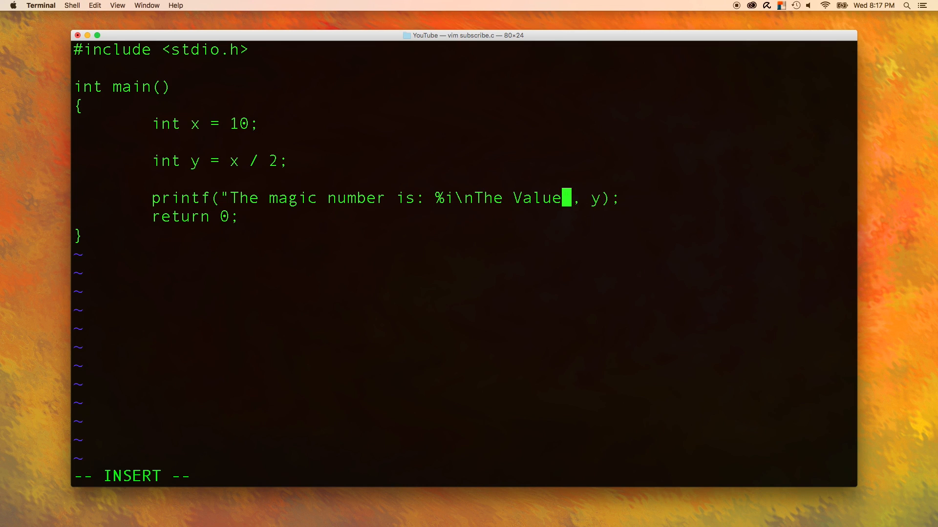
type("of x is")
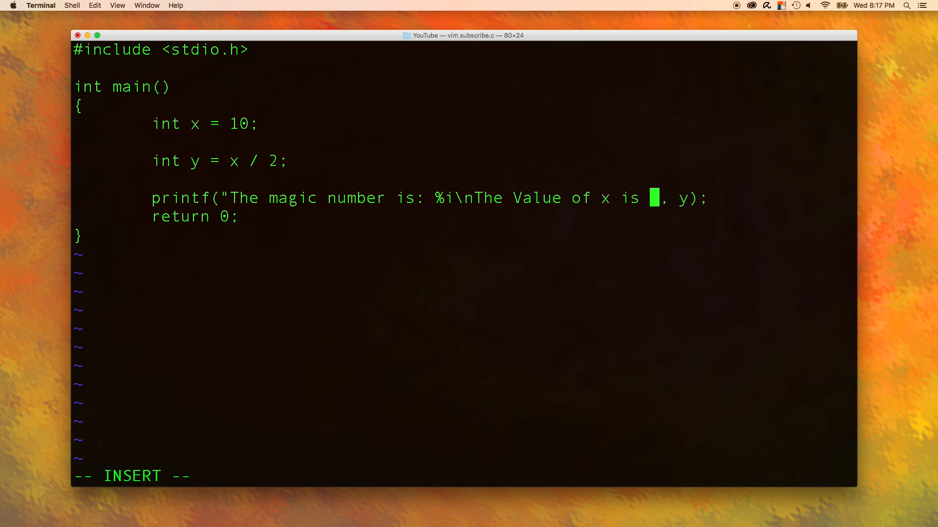
type("%i")
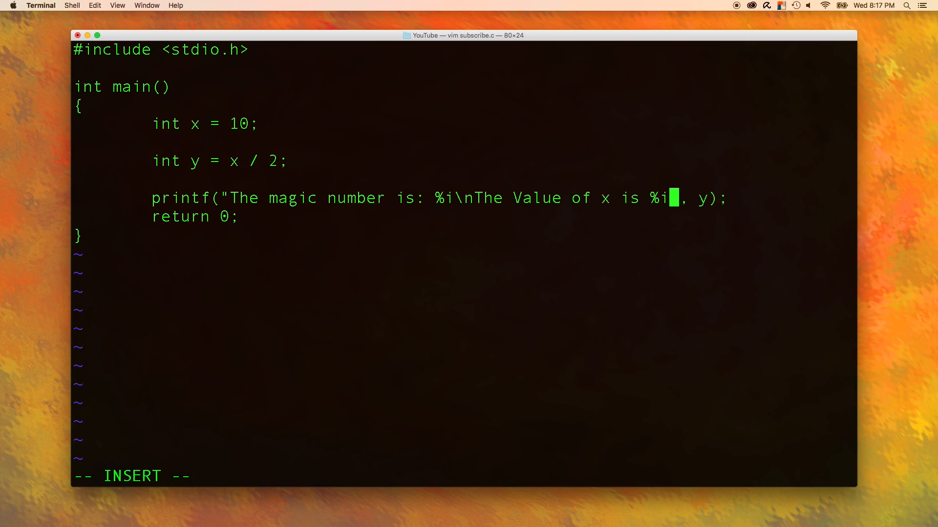
type("\\n\"")
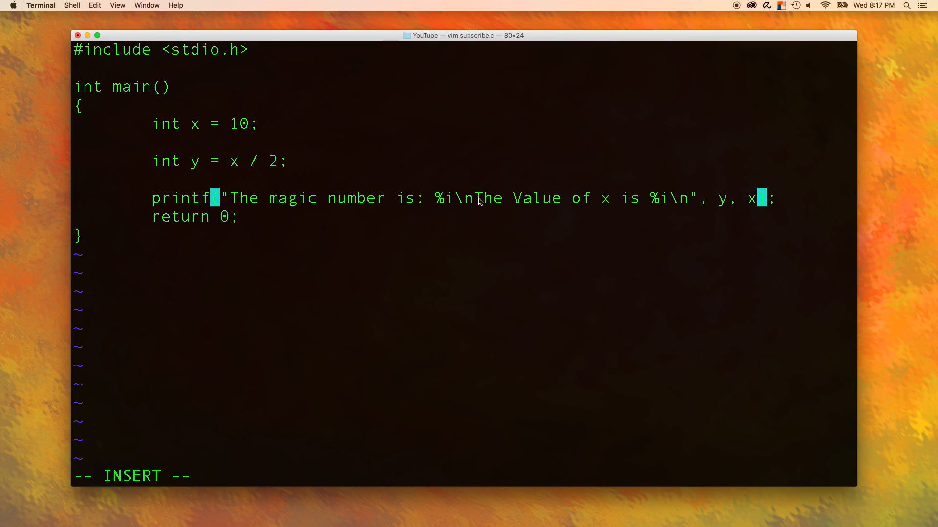
mouse_move(419, 209)
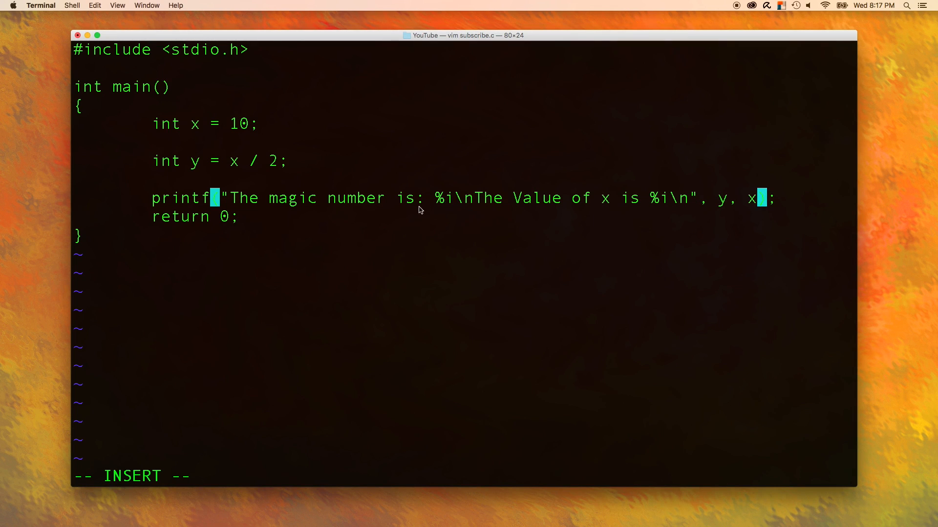
mouse_move(471, 202)
type("ls")
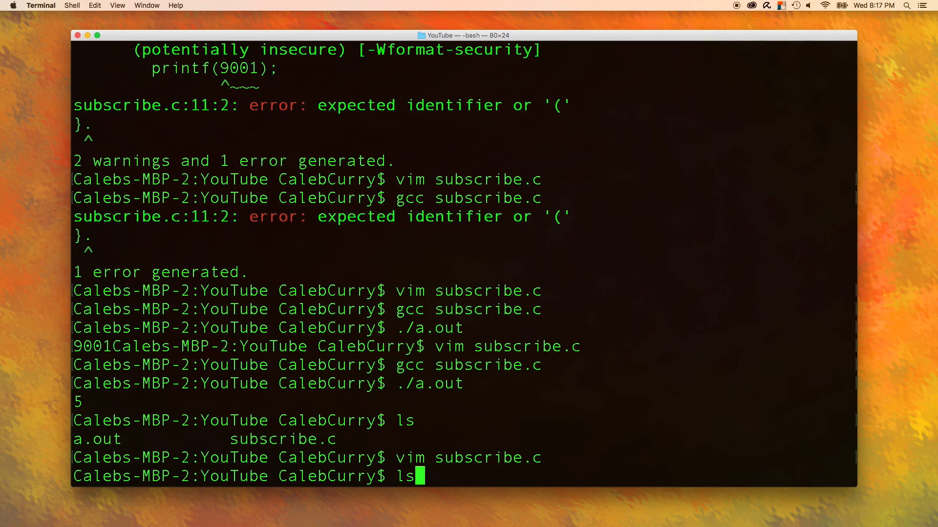
Save and quit vim, then recompile subscribe.c with gcc without errors.
key("Return")
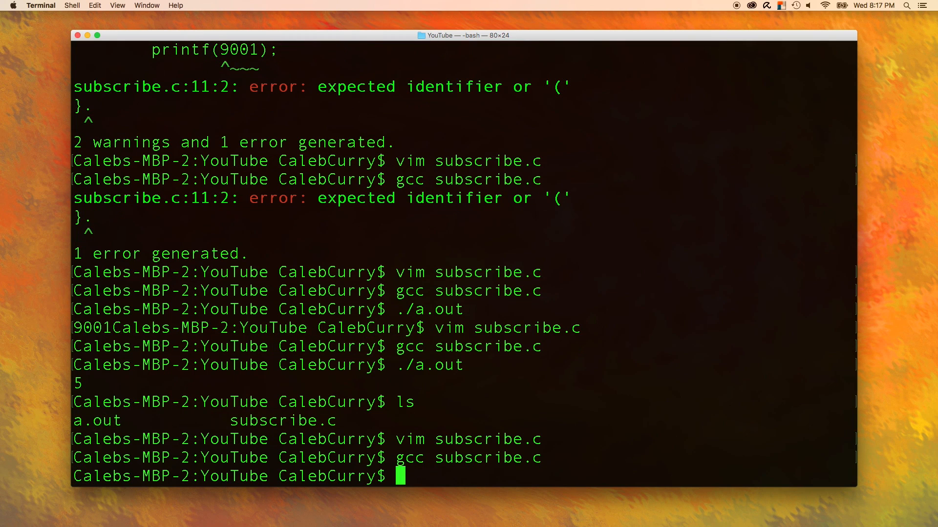